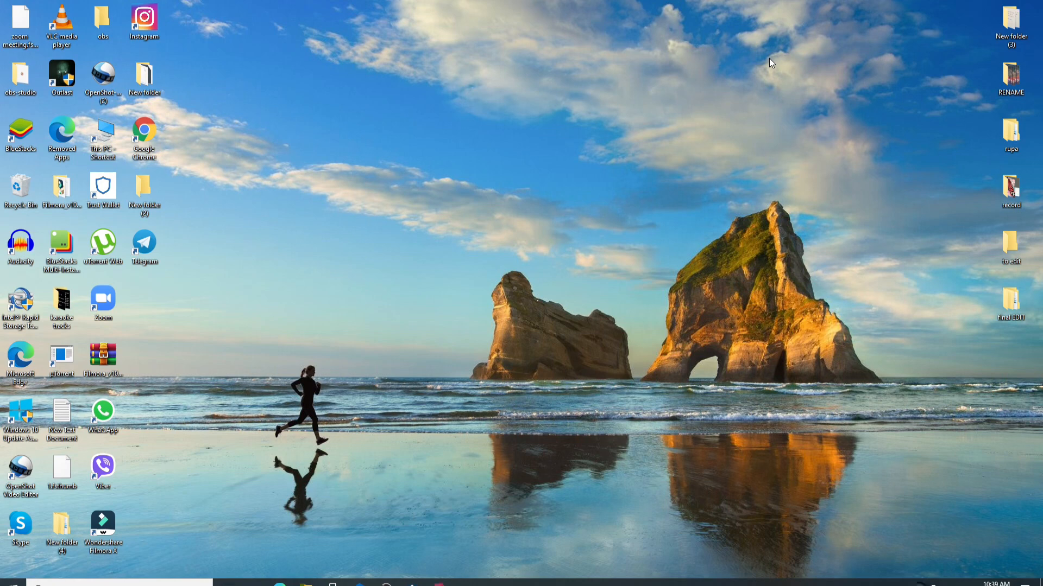
{"action": "mouse_move", "coordinate": [775, 48]}
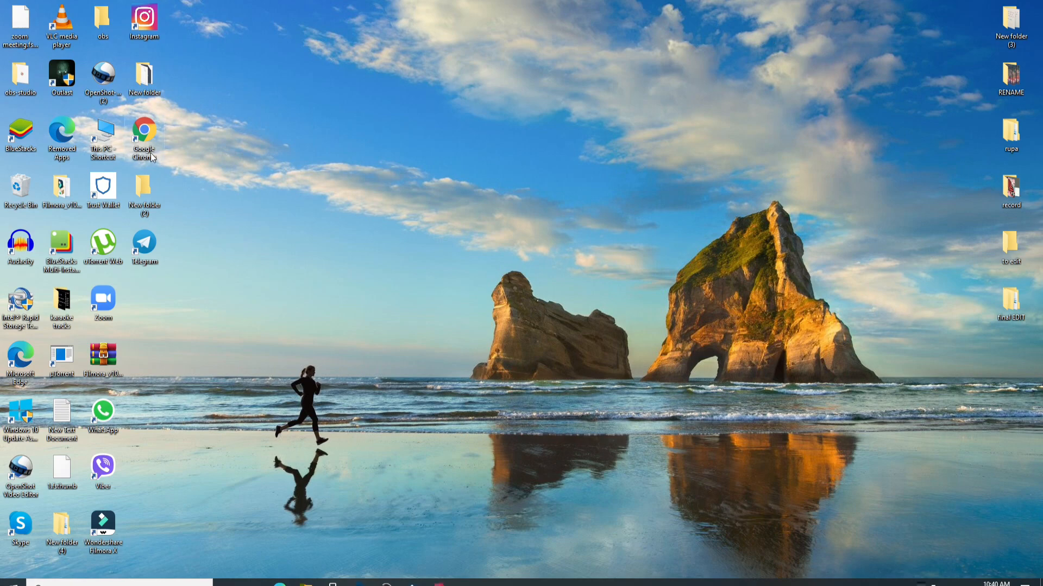
Launch Chrome, go to paypal, open Log In and submit the account email
{"action": "double_click", "coordinate": [143, 129]}
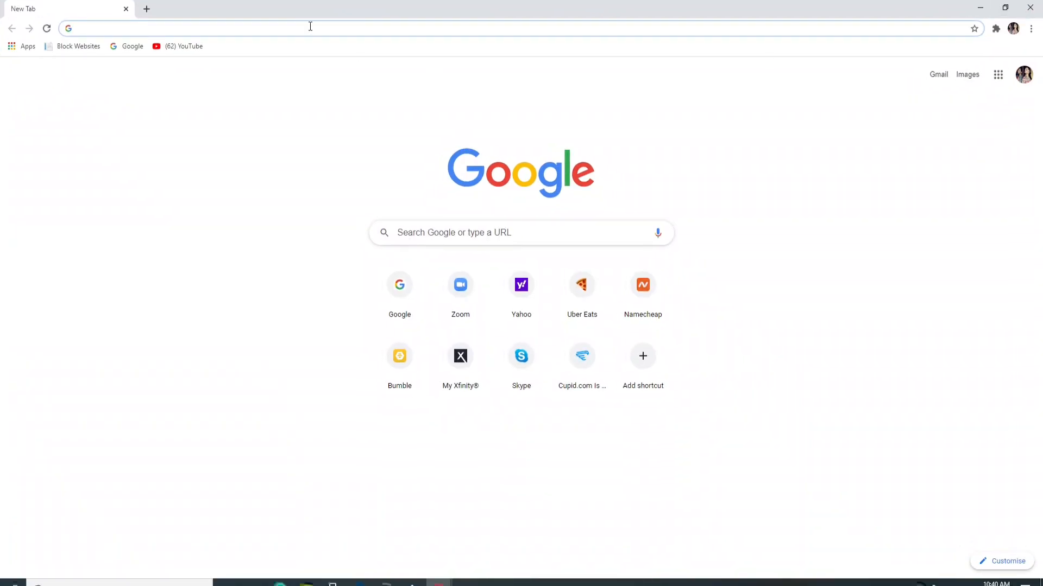
{"action": "type", "text": "pay"}
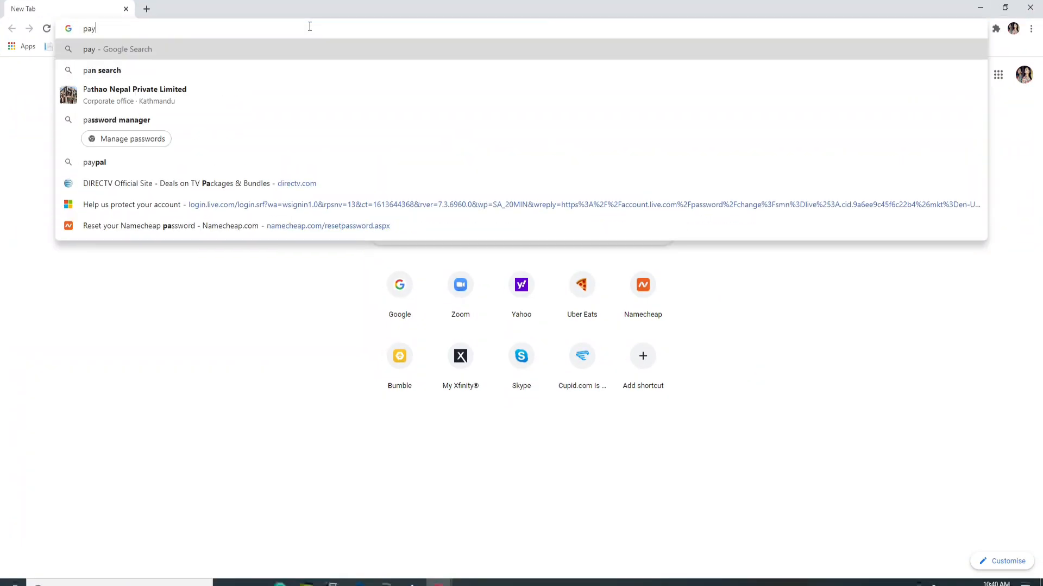
{"action": "left_click", "coordinate": [94, 162]}
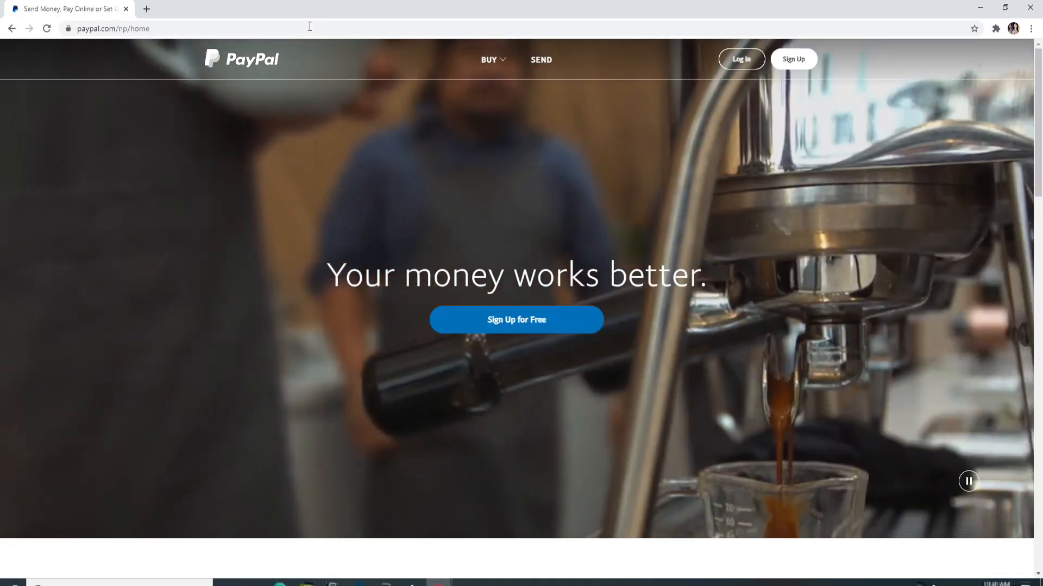
{"action": "mouse_move", "coordinate": [588, 150]}
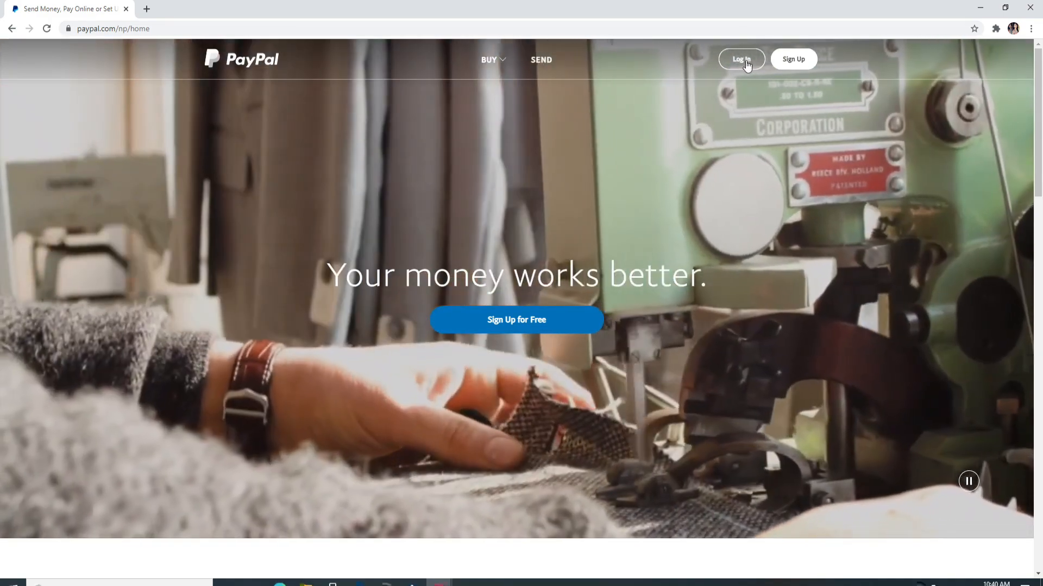
{"action": "left_click", "coordinate": [742, 59]}
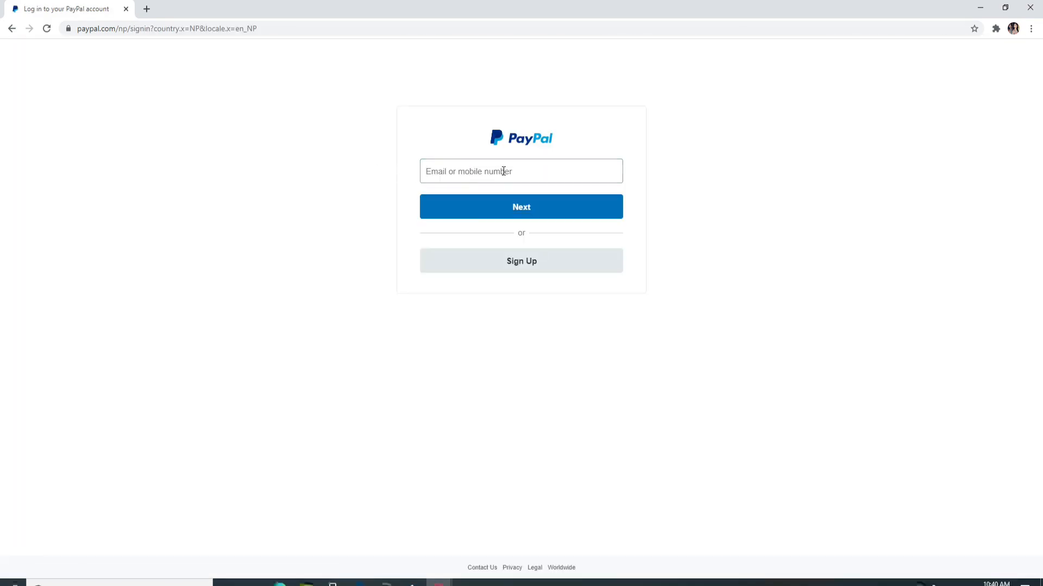
{"action": "left_click", "coordinate": [521, 207]}
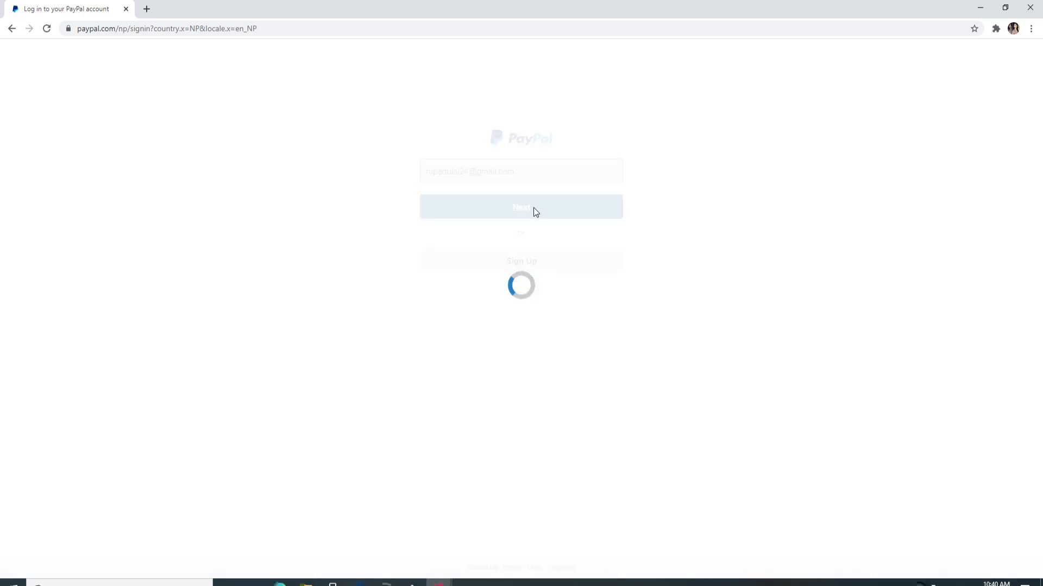
Enter the account password on PayPal's sign-in page, then minimize Chrome to the desktop
{"action": "left_click", "coordinate": [521, 207]}
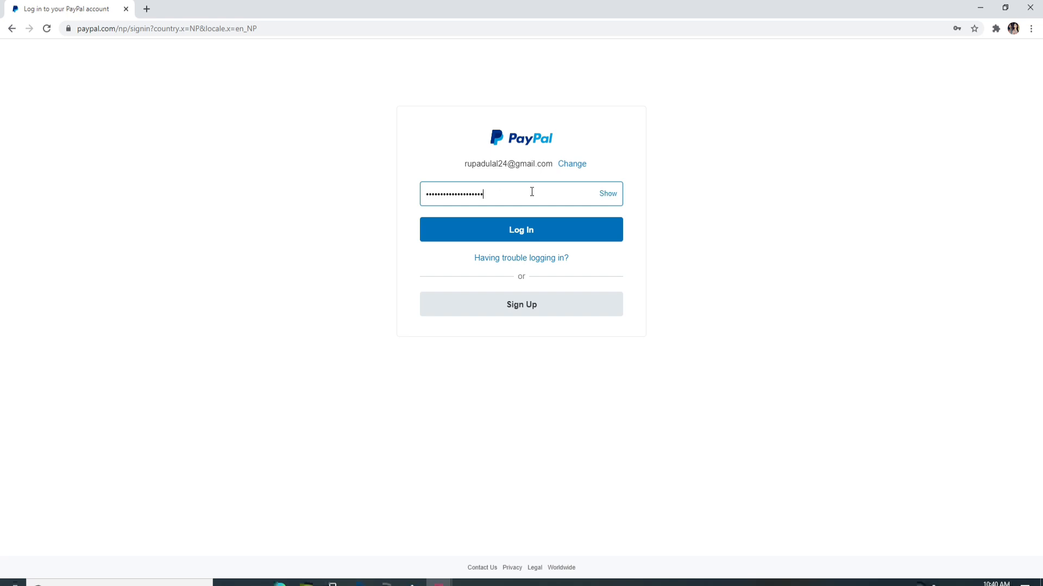
{"action": "mouse_move", "coordinate": [608, 194]}
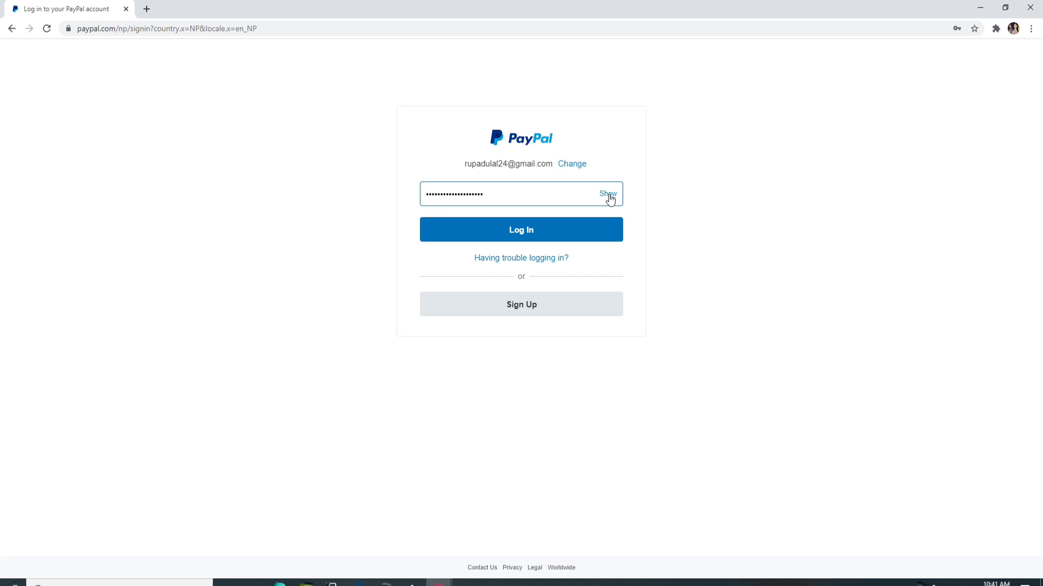
{"action": "mouse_move", "coordinate": [394, 271]}
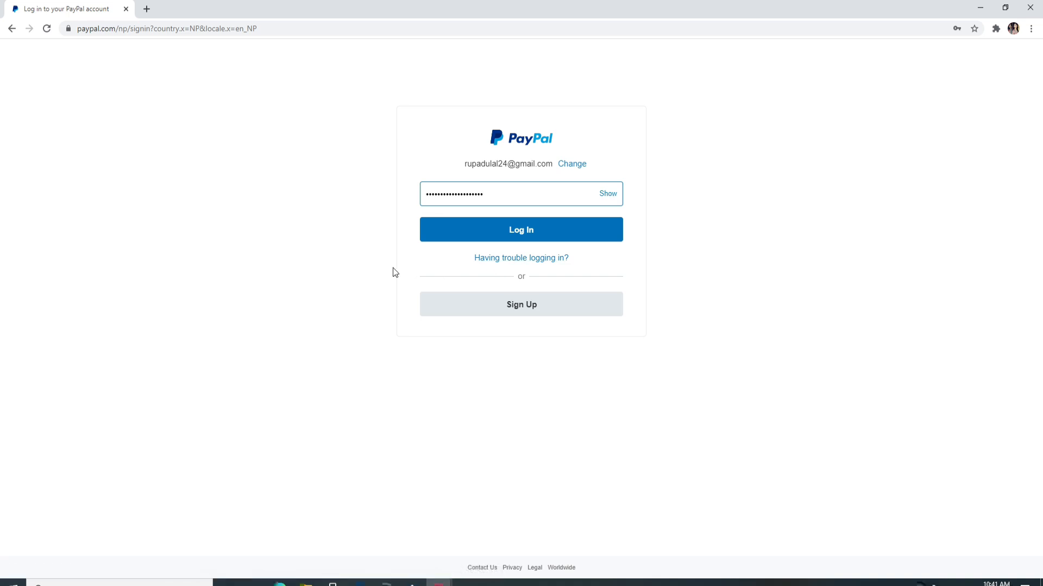
{"action": "mouse_move", "coordinate": [541, 262]}
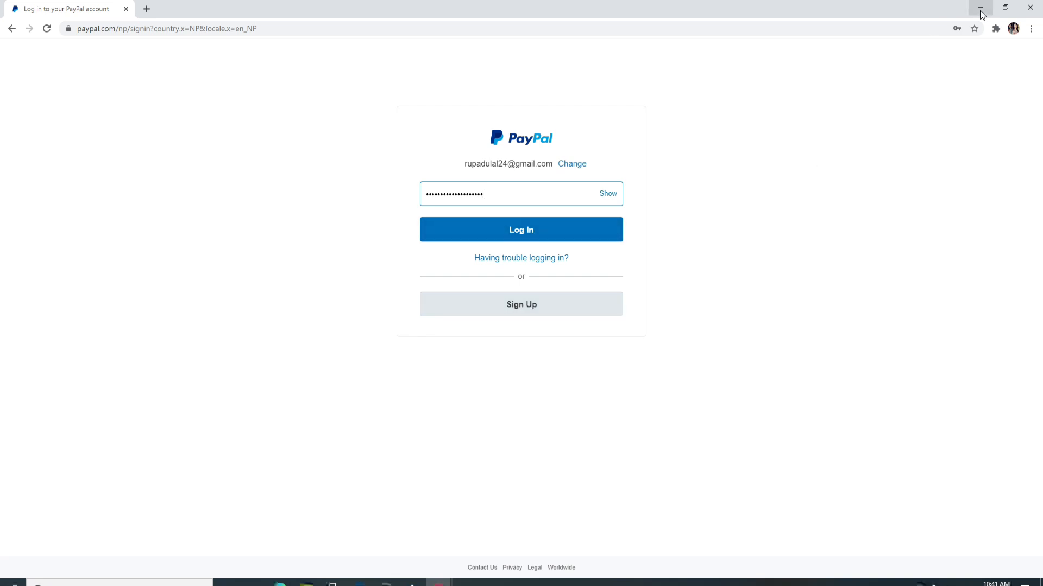
{"action": "left_click", "coordinate": [981, 7]}
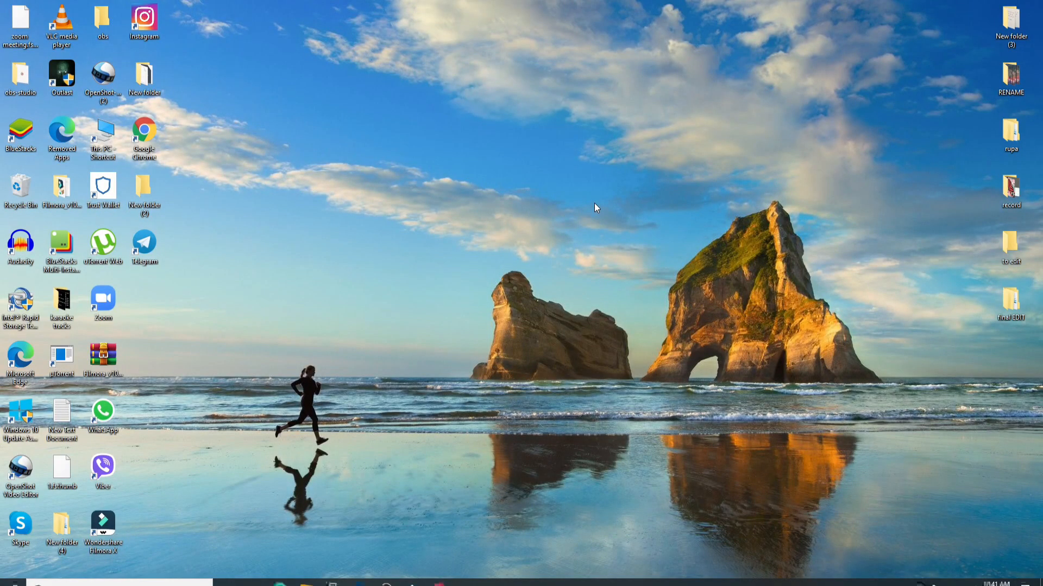